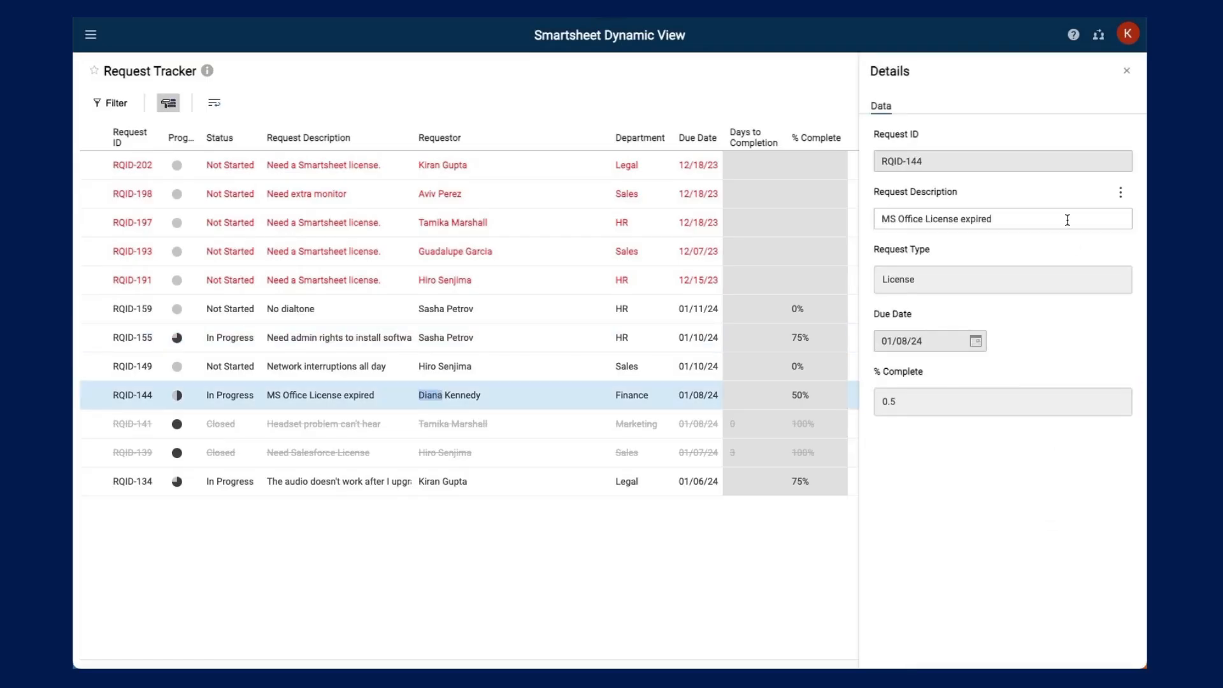
Step: Go to Home > All Views to list the 21 accessible views
click(1002, 218)
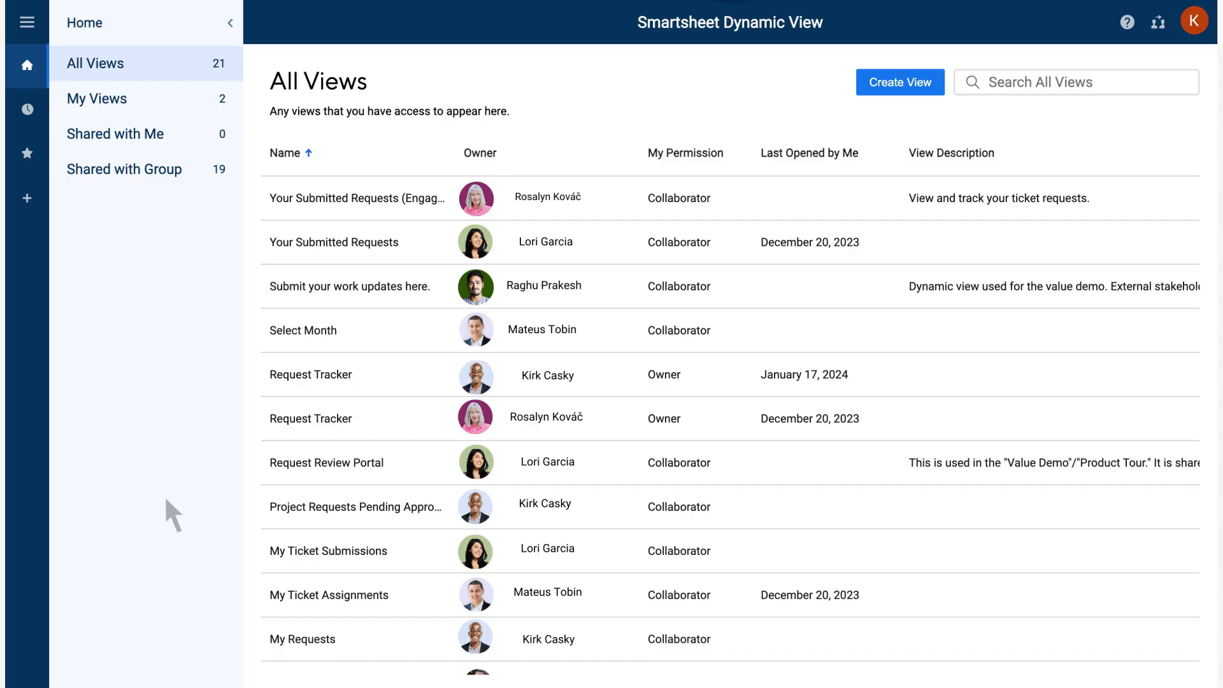
mouse_move(183, 343)
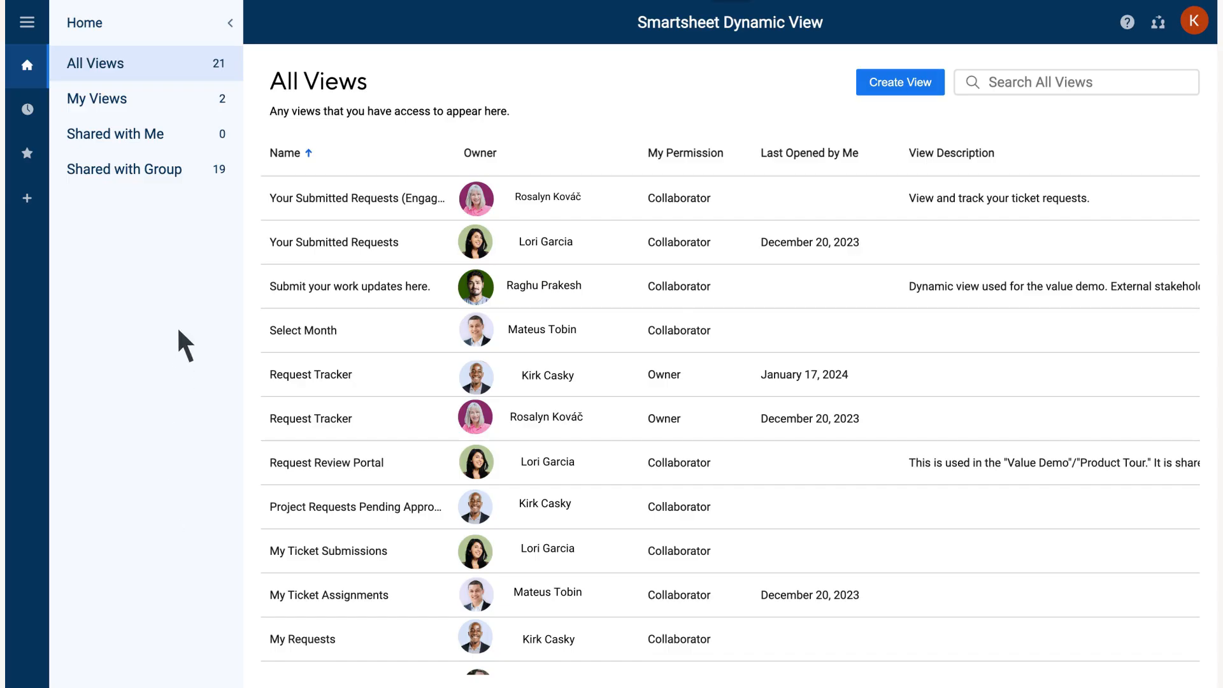
mouse_move(202, 133)
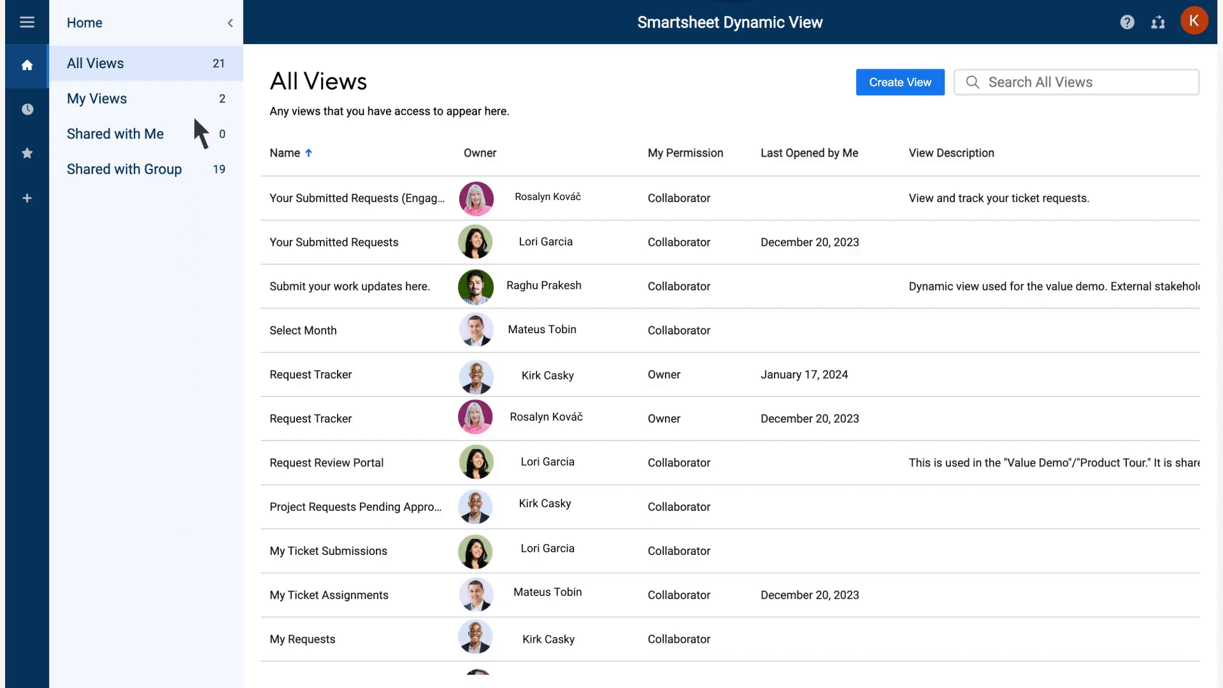
mouse_move(258, 124)
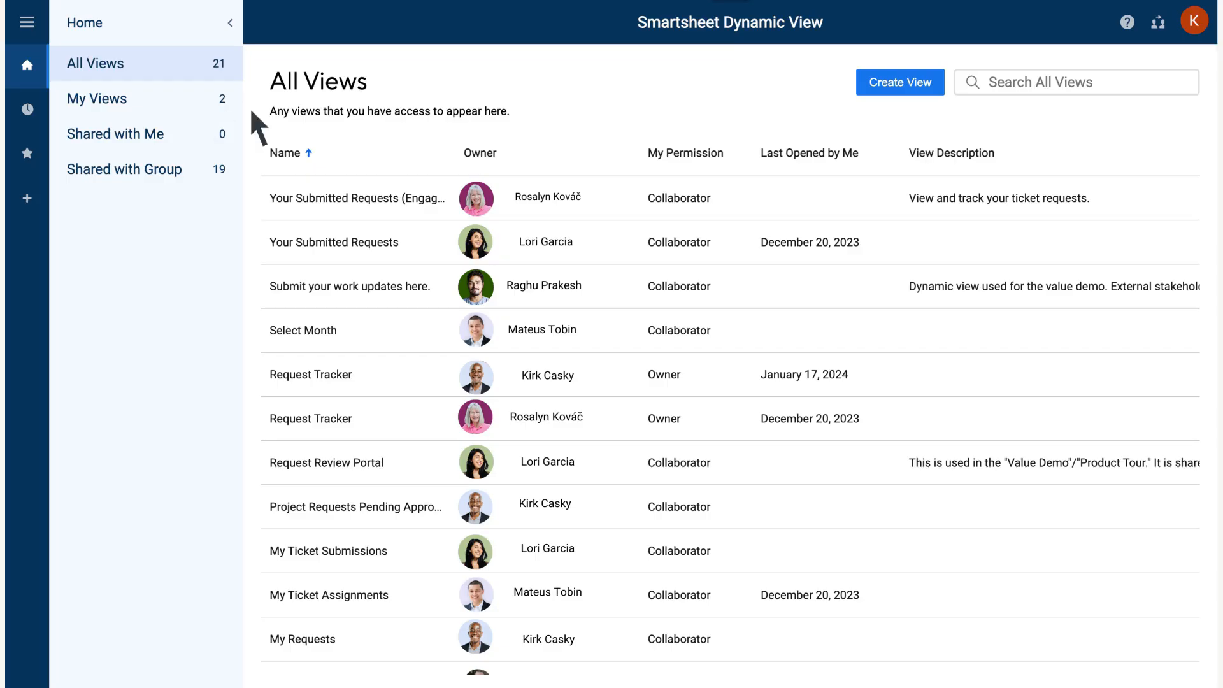
Step: Start a new view with Create View on the All Views page
click(899, 82)
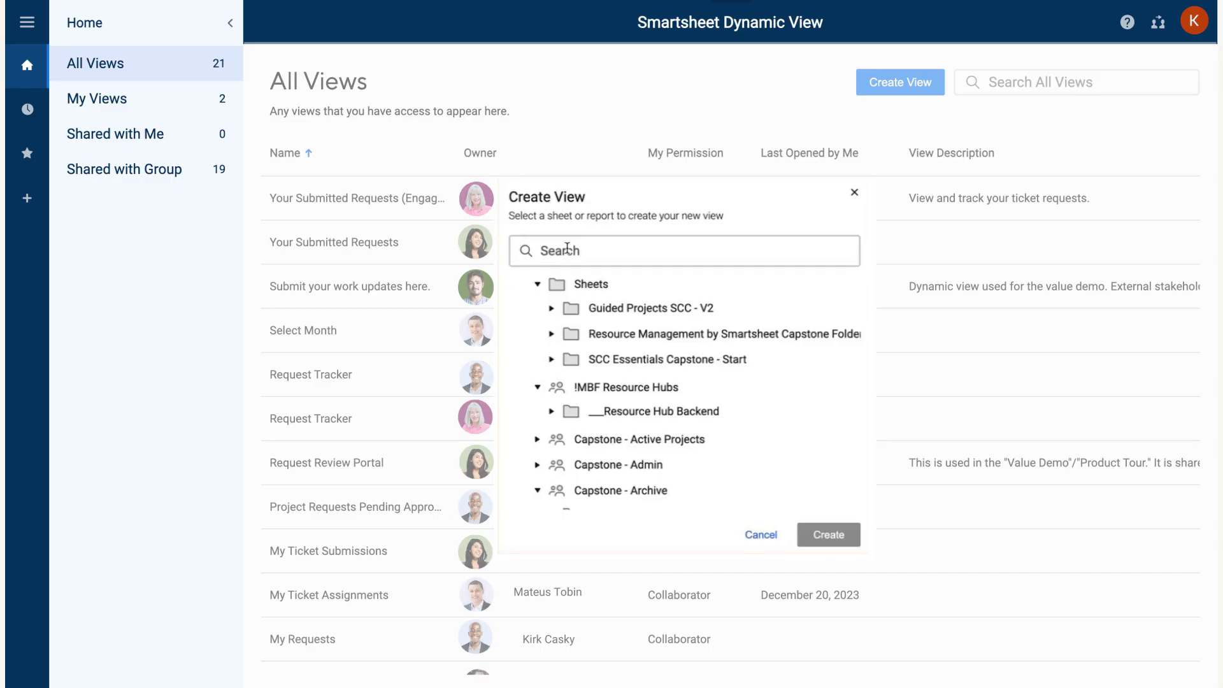
Step: Create a view from the IT Request Tracker sheet, found by searching 'req'
text(req)
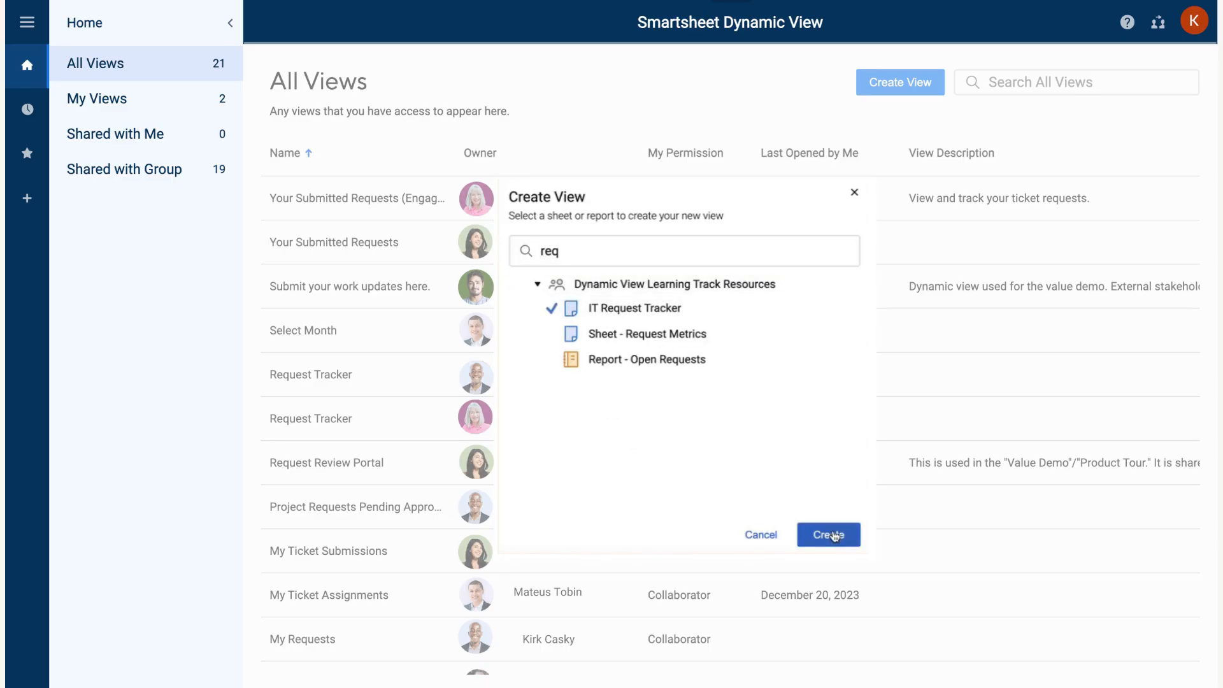
click(828, 534)
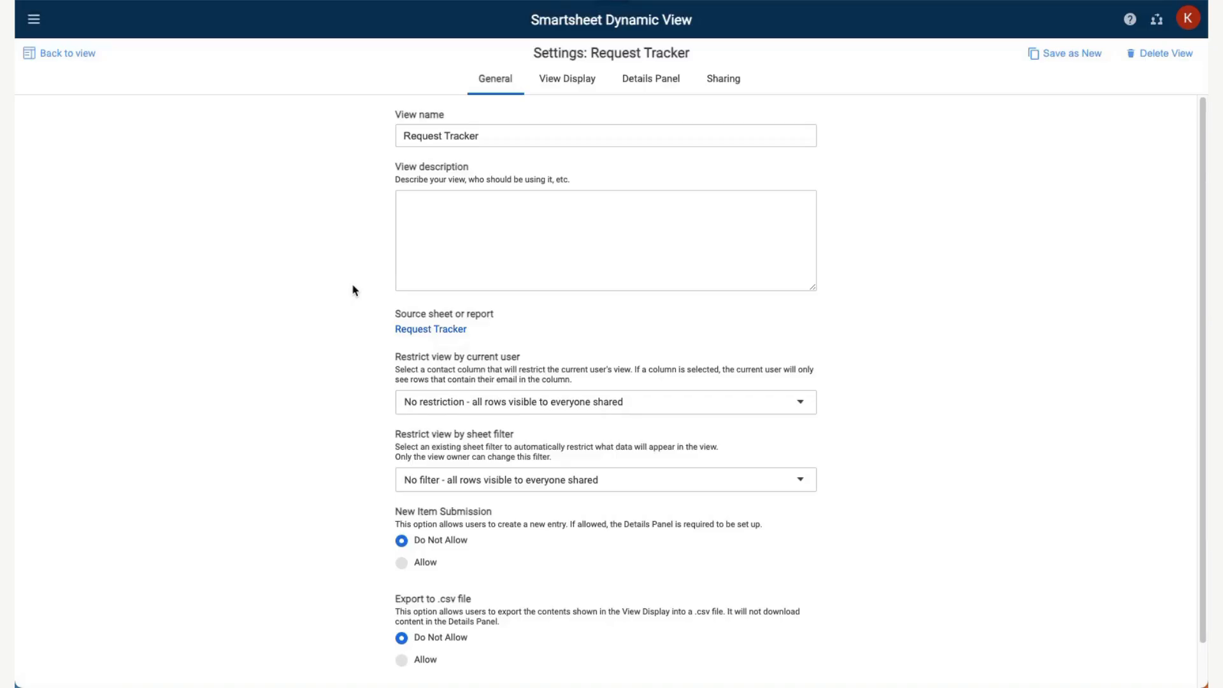
mouse_move(807, 400)
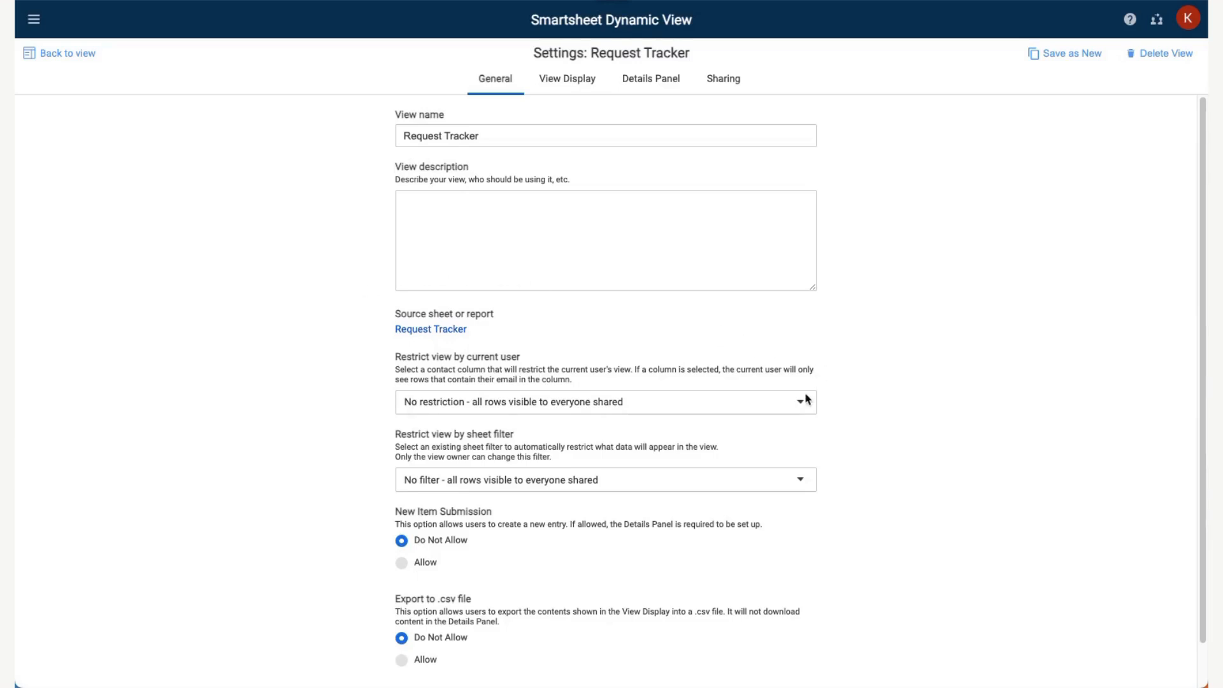
Step: Restrict rows by current user using the Assigned To column and save
click(605, 402)
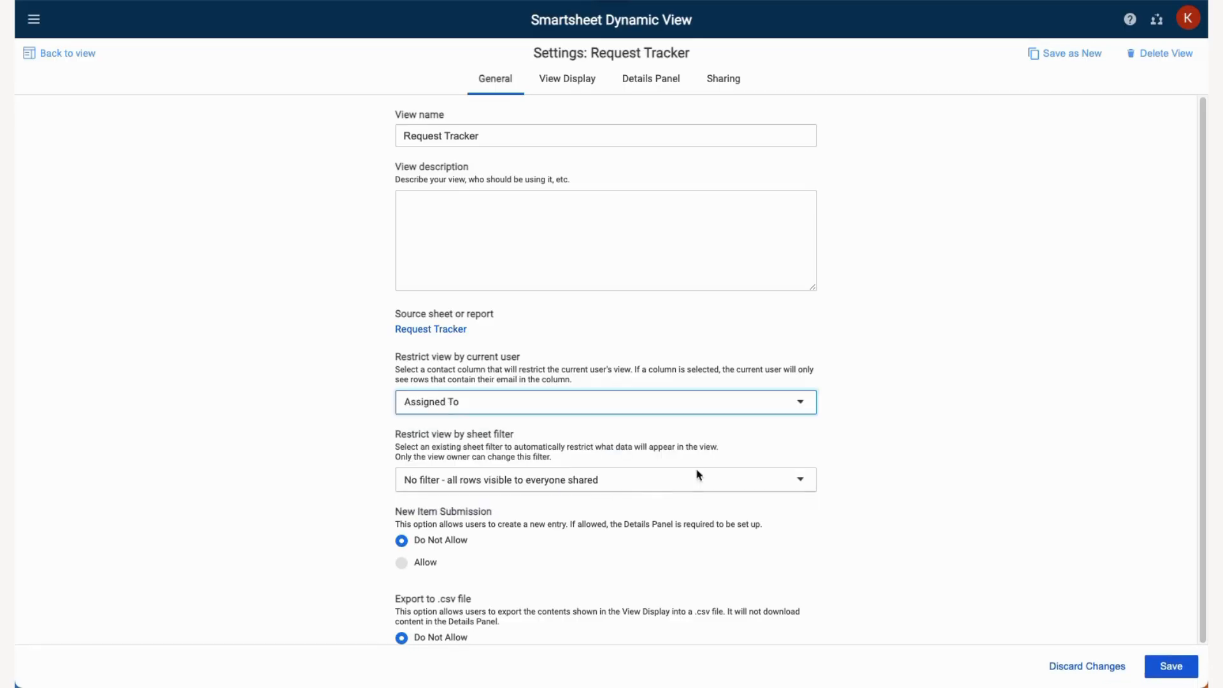
scroll(down, 3)
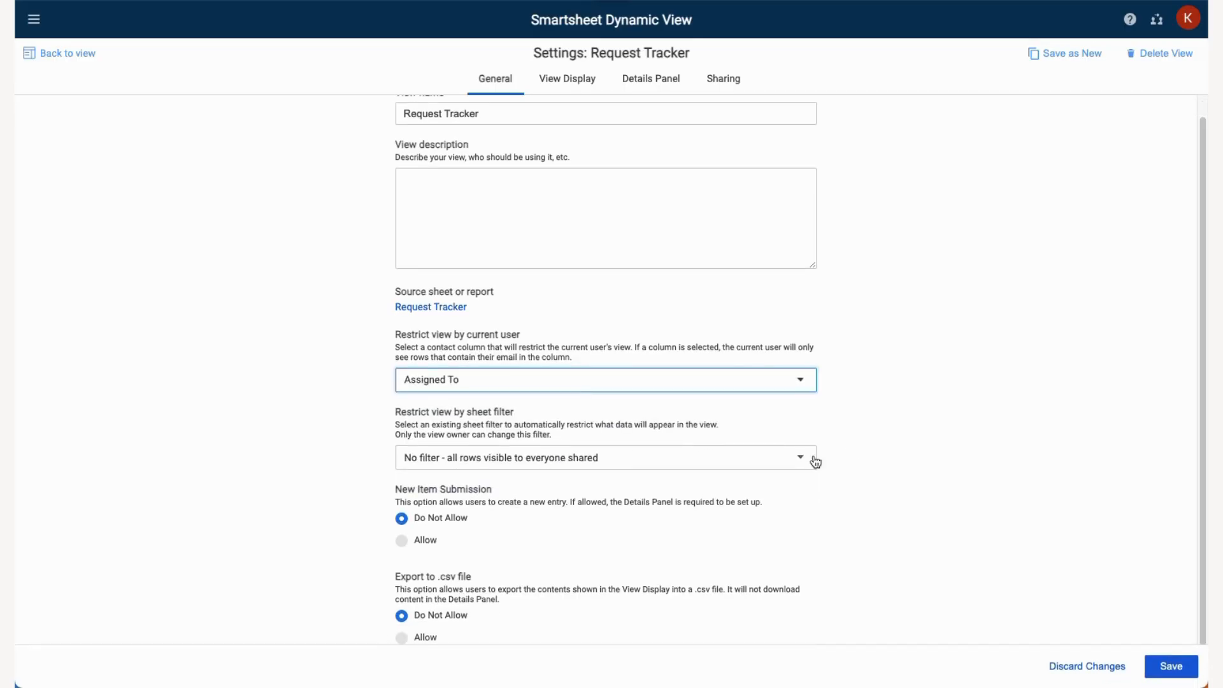
click(604, 458)
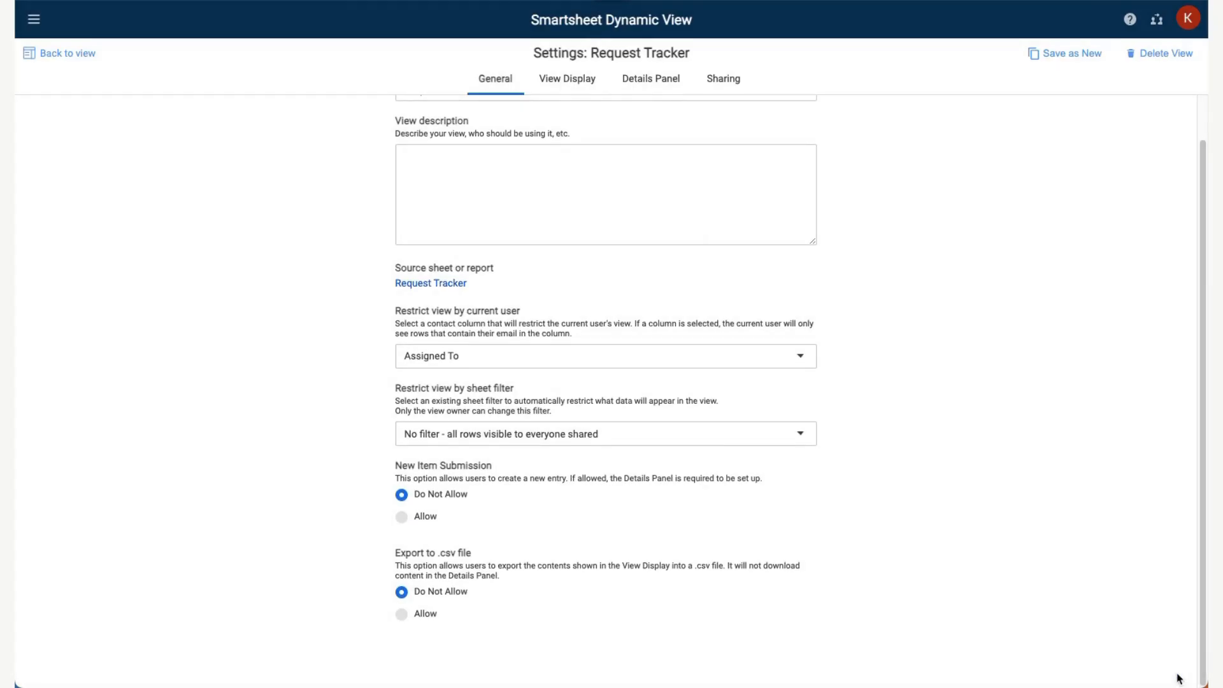
click(566, 78)
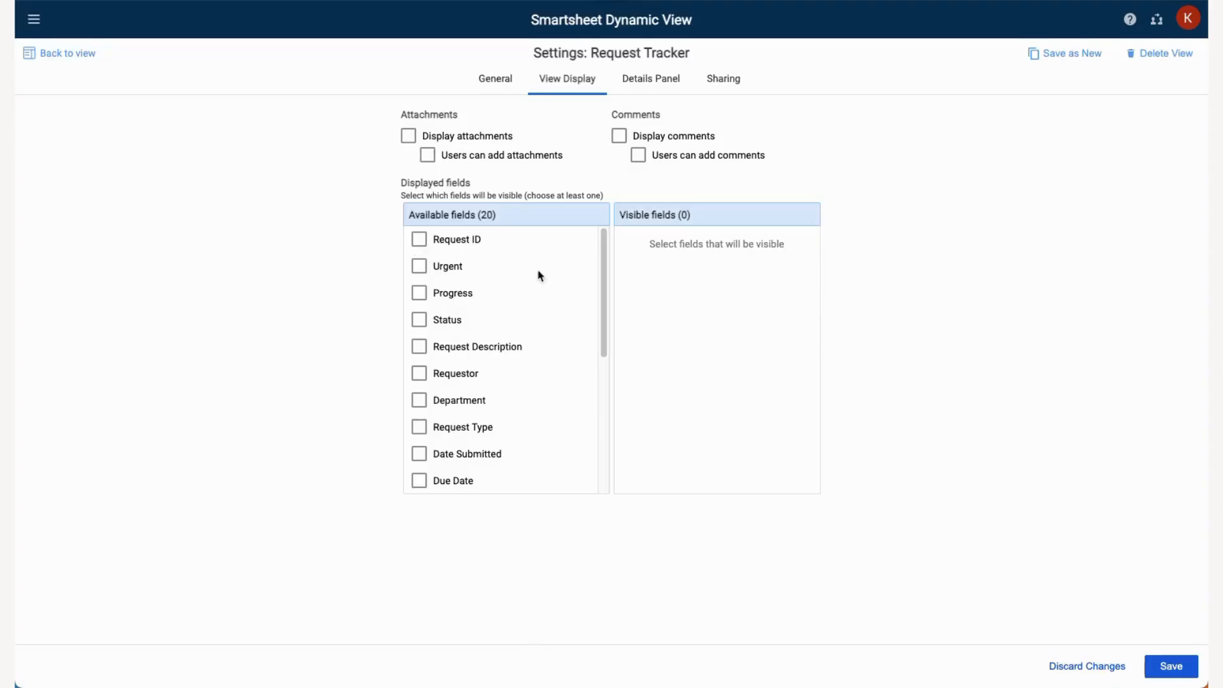
Step: Show nine fields, Request ID through % Complete including Due Date, omitting Urgent and Request Type
click(419, 239)
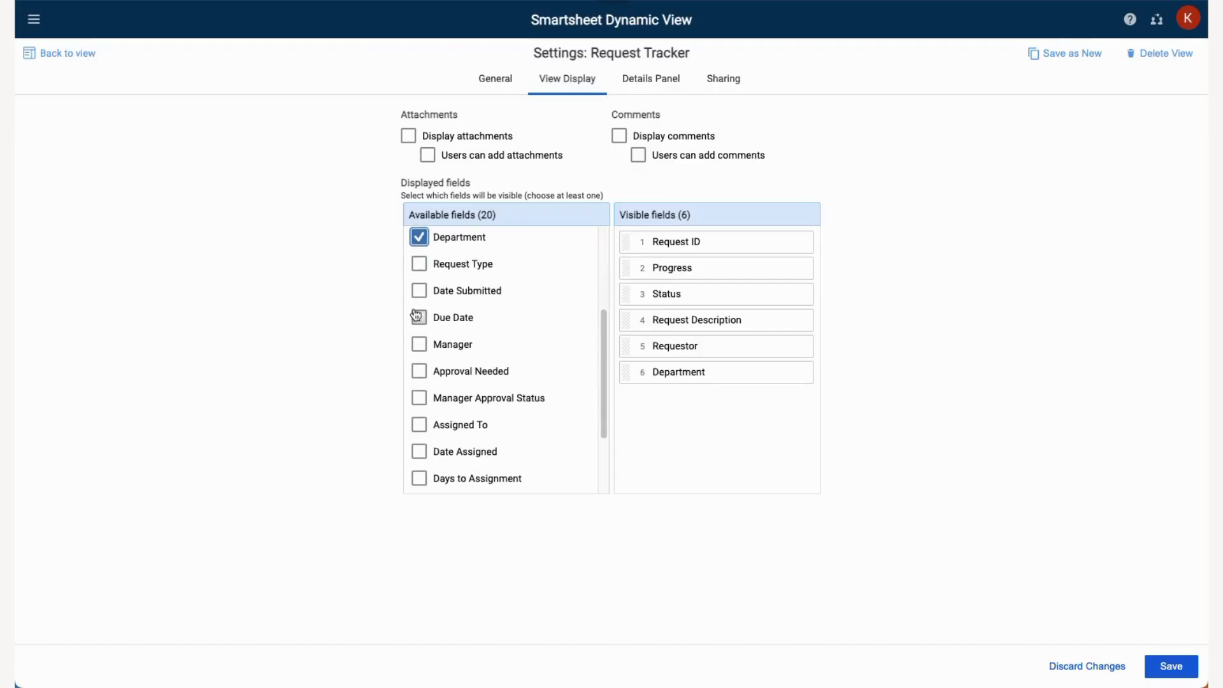
click(420, 317)
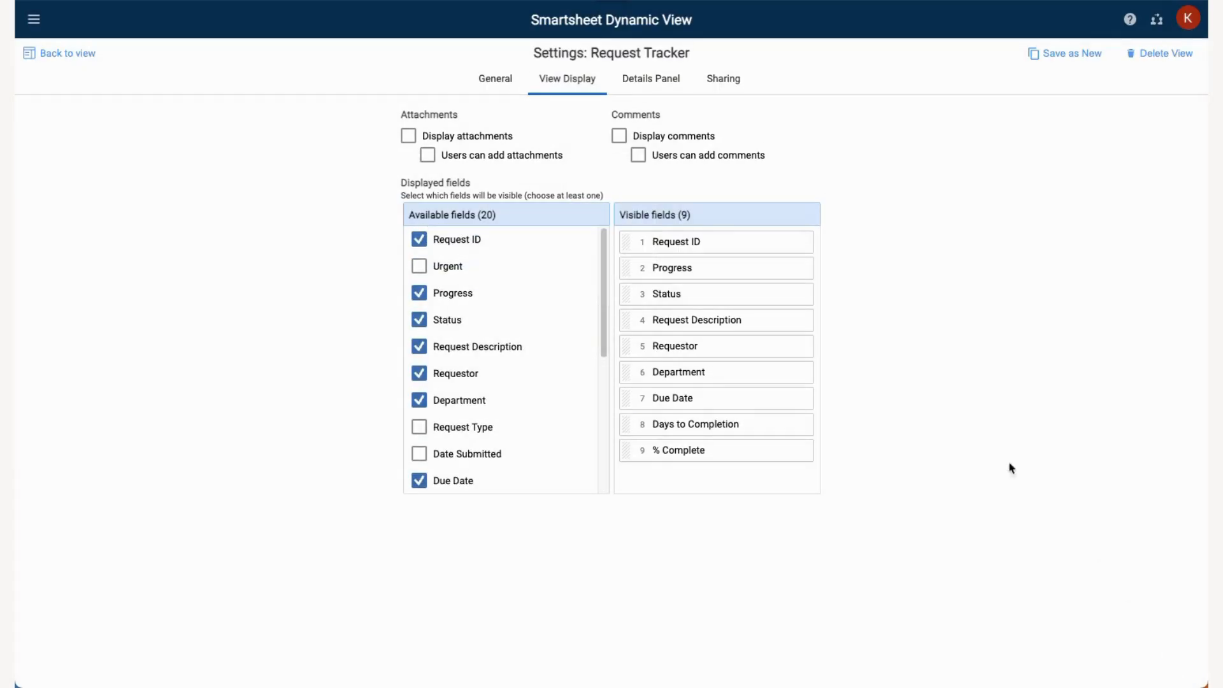
click(650, 78)
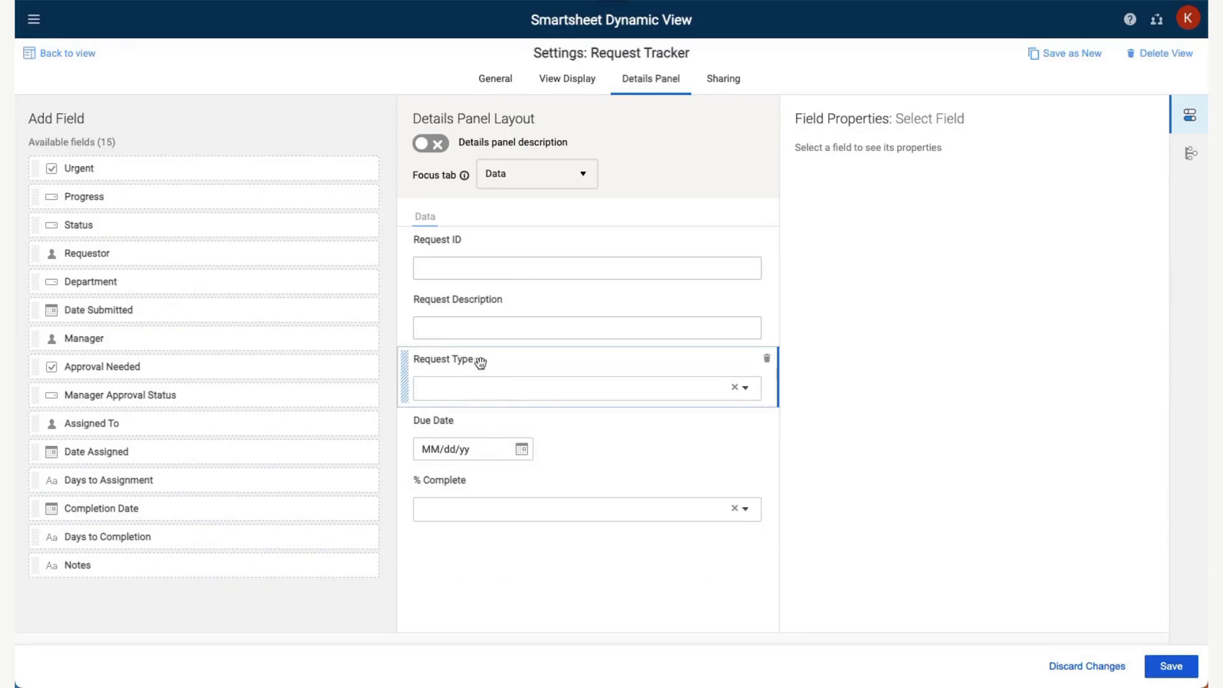
Step: Make Request Type and % Complete read-only, then select Request Description for field logic
click(469, 359)
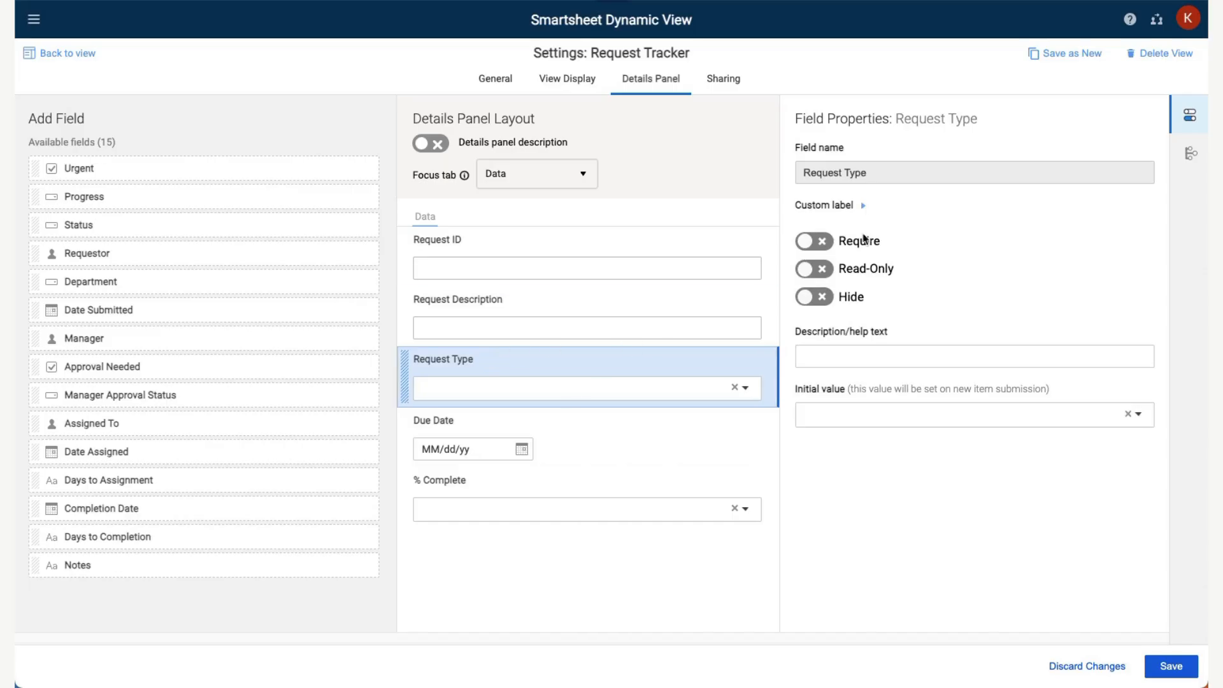
click(813, 268)
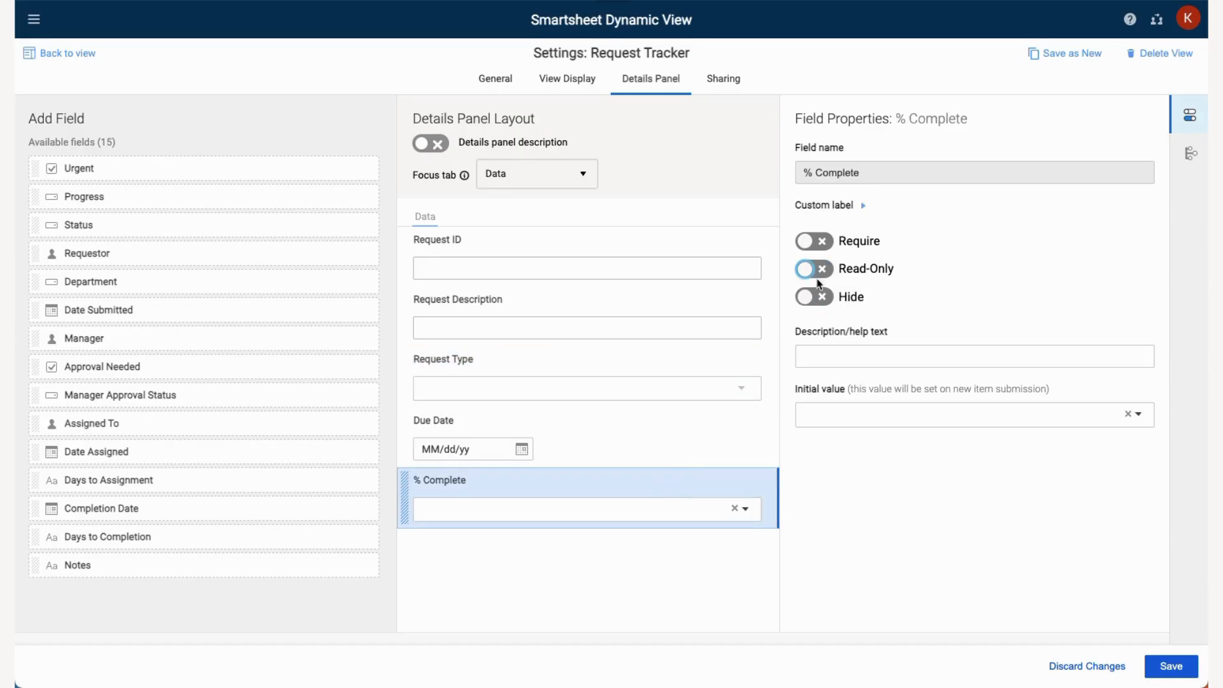
click(814, 269)
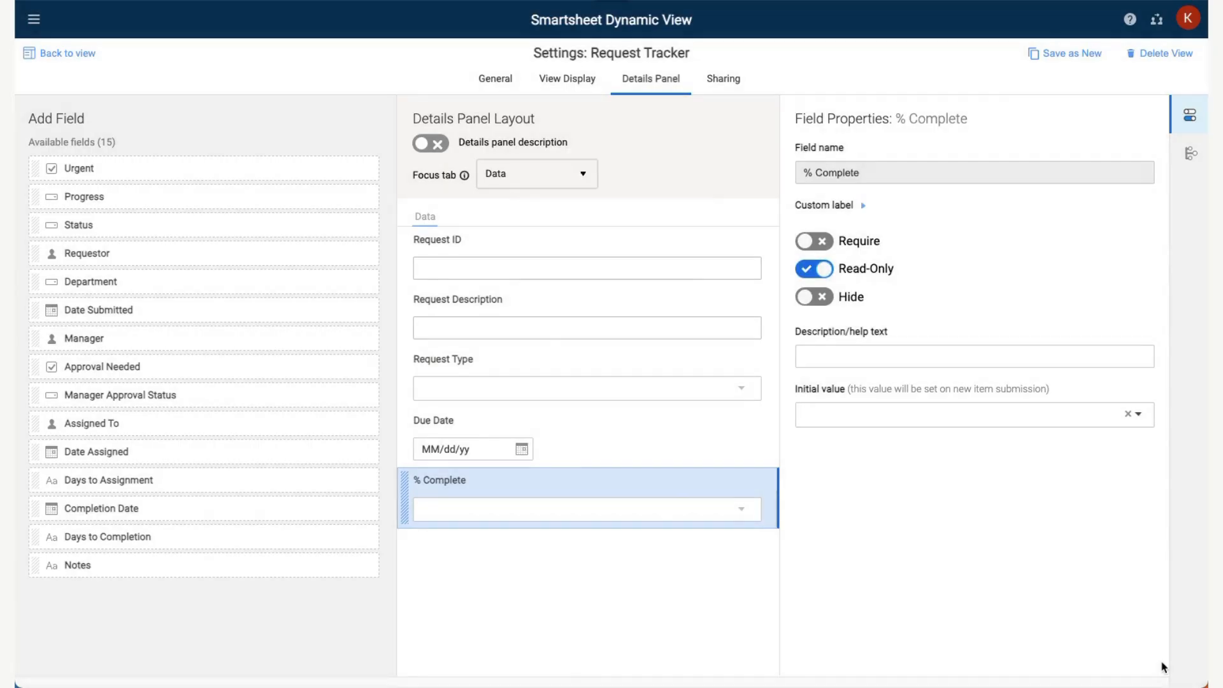
mouse_move(629, 524)
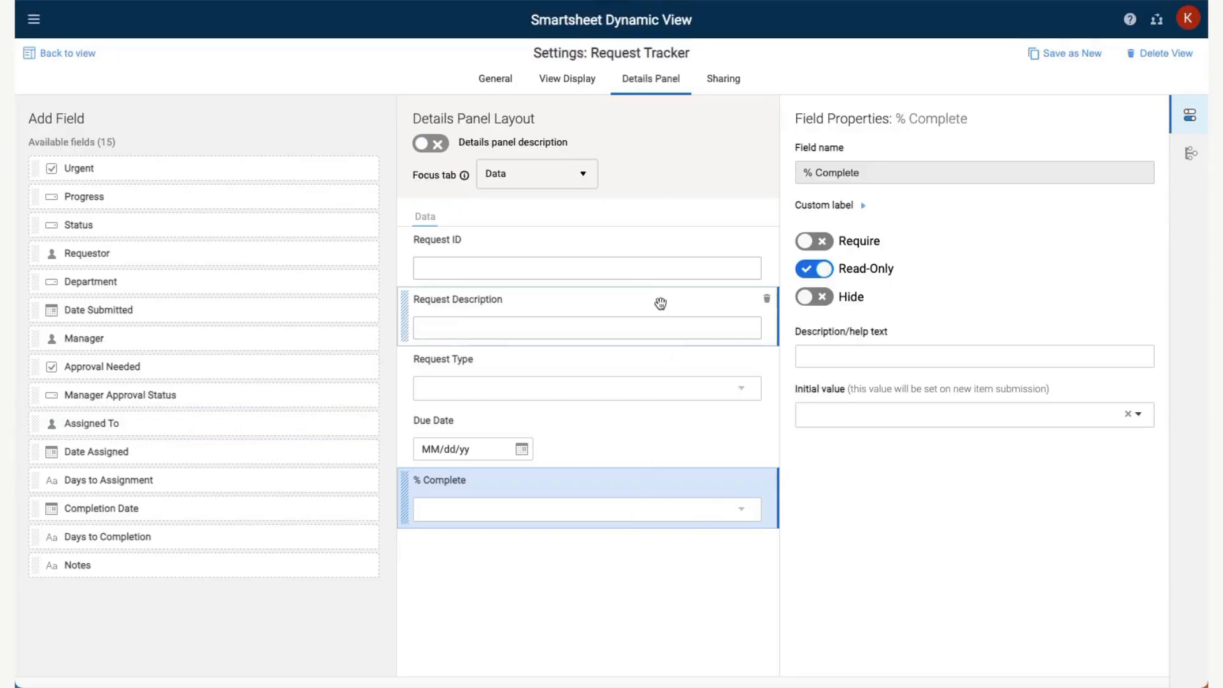
click(458, 299)
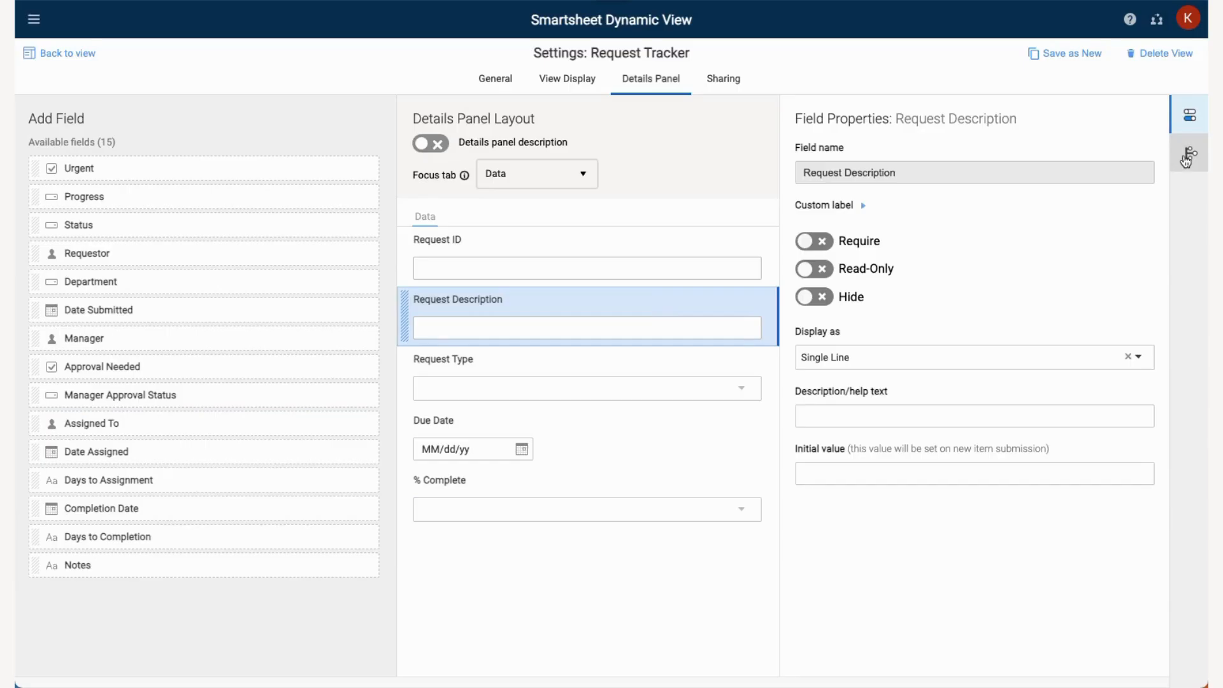
click(1189, 152)
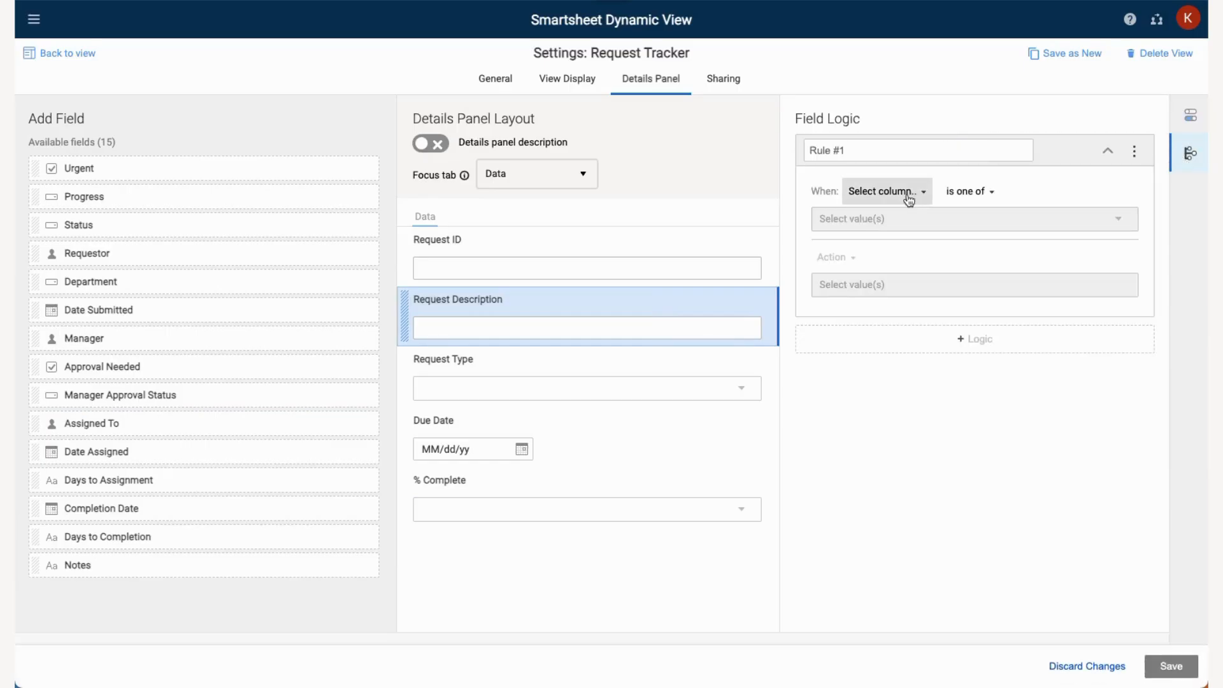
Step: Set Rule #1: when Department is Legal, show Request Description as read-only
click(967, 191)
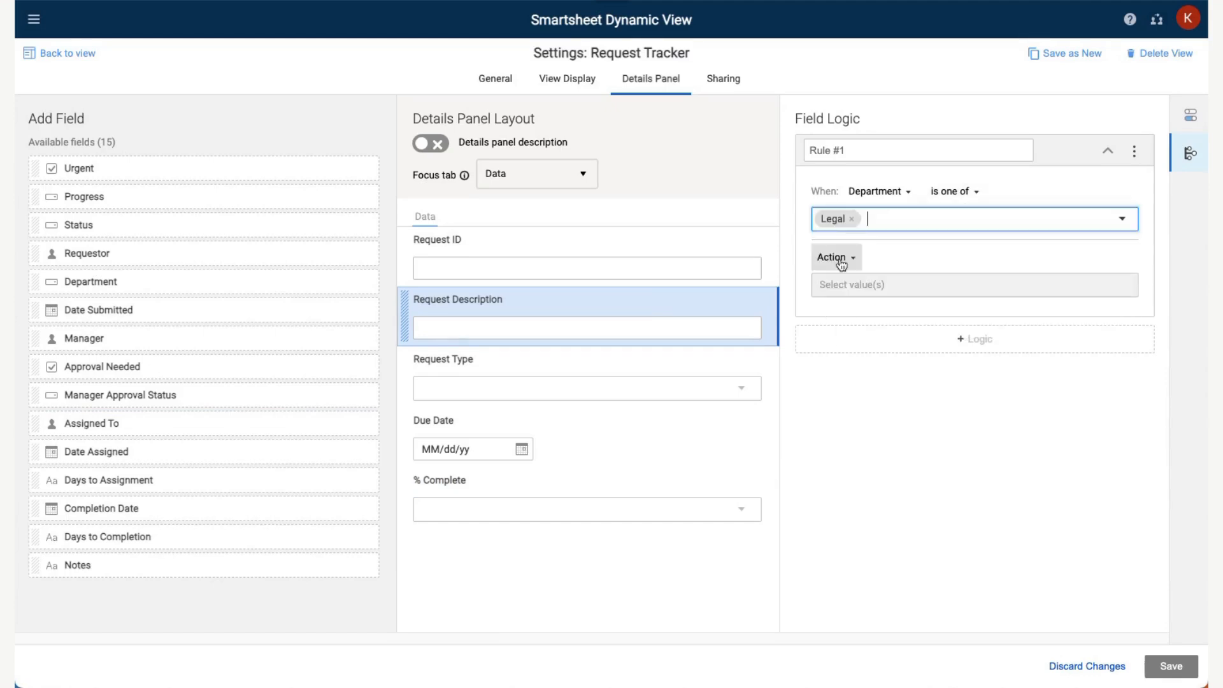
click(833, 257)
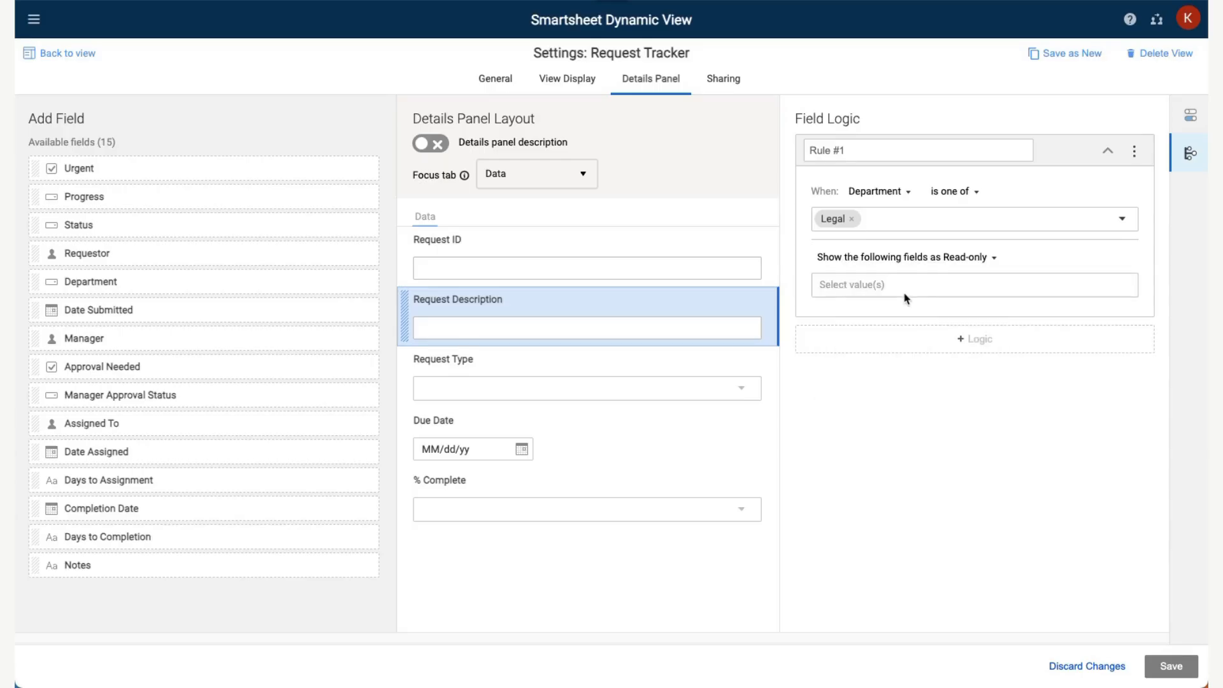
click(972, 284)
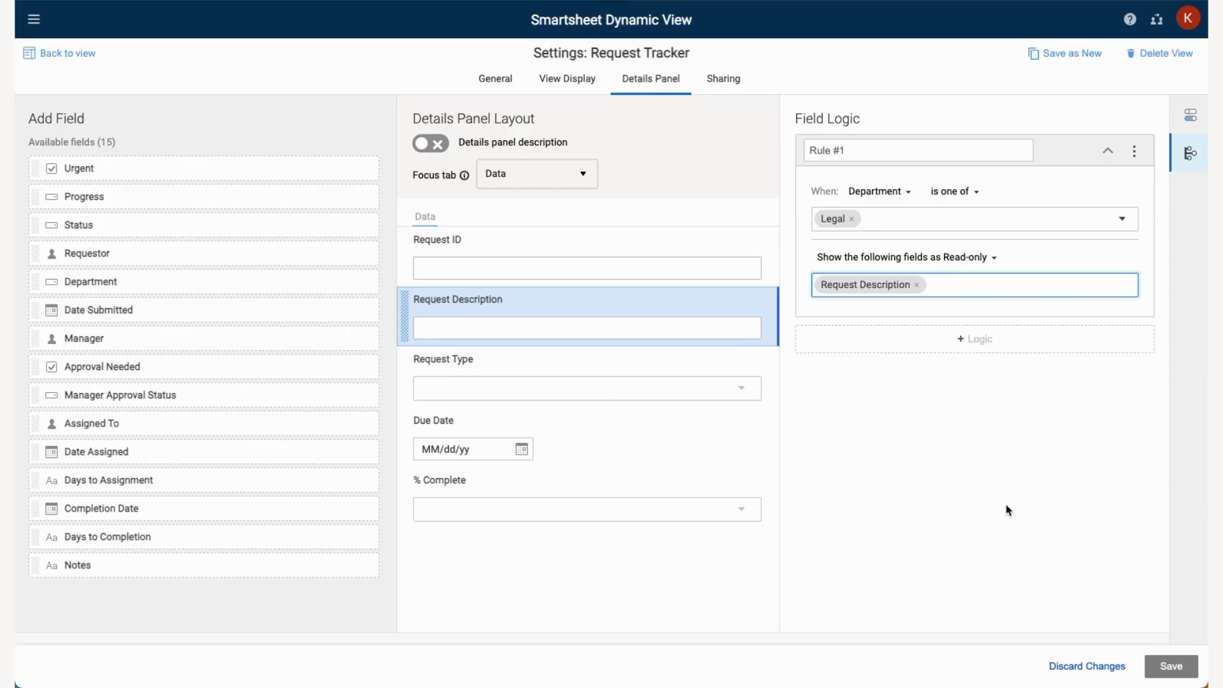
click(722, 78)
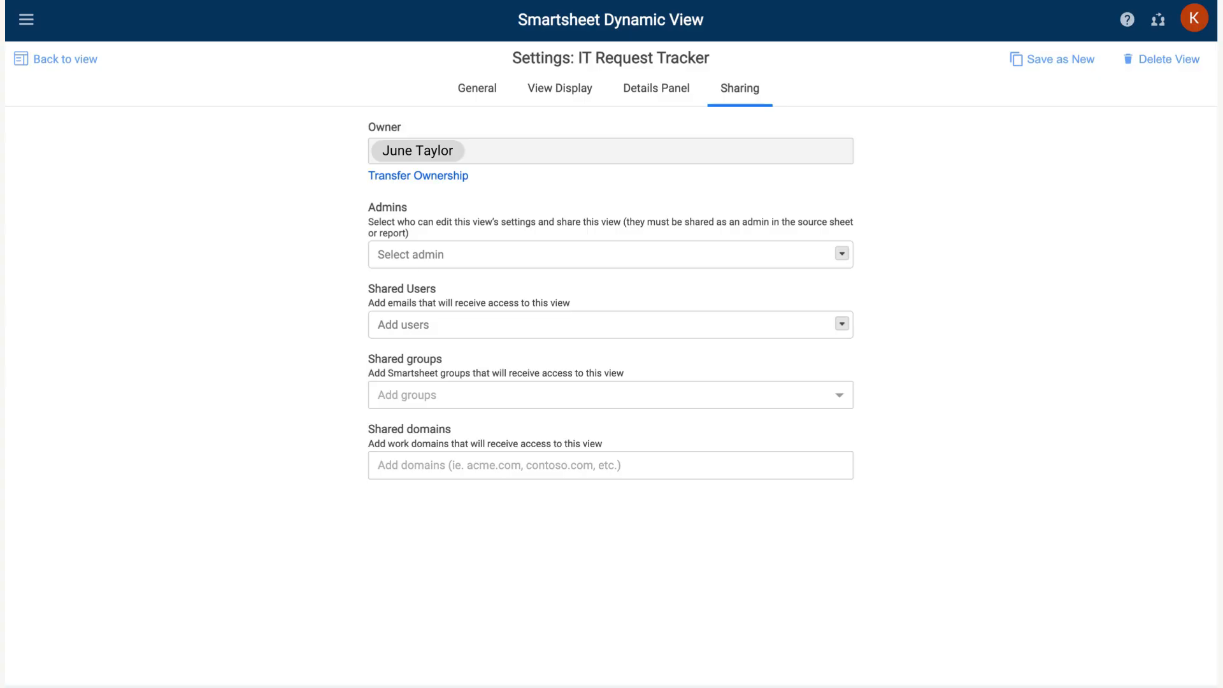
mouse_move(1090, 579)
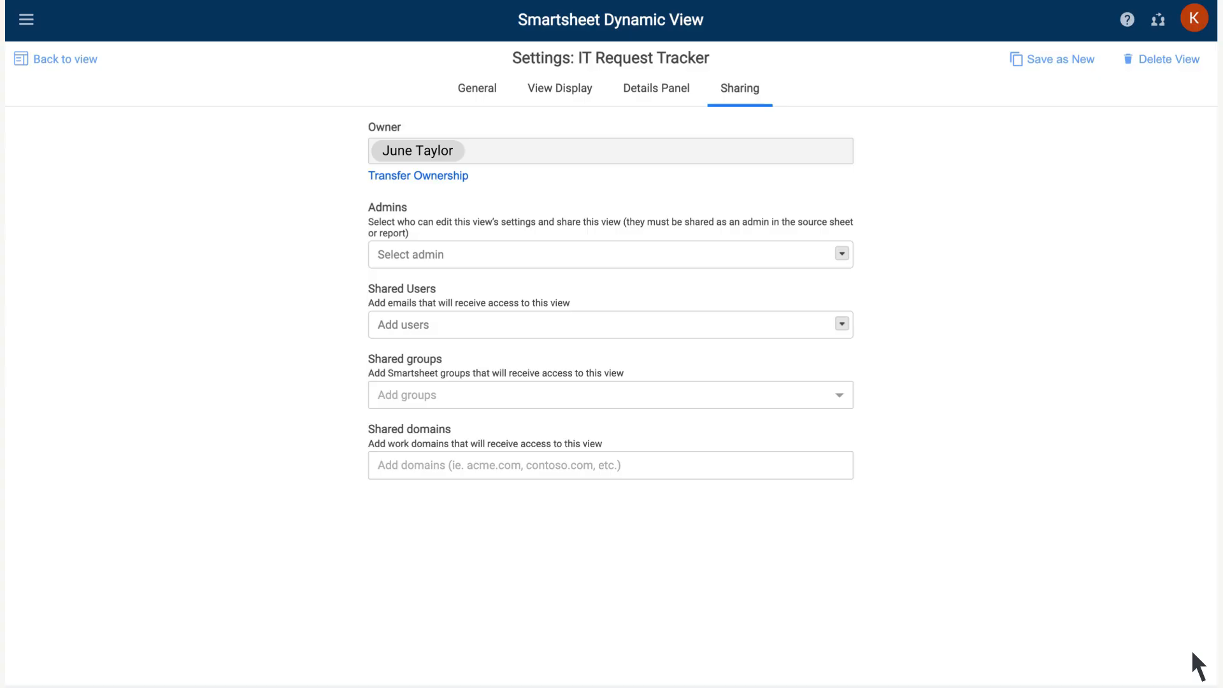
mouse_move(62, 65)
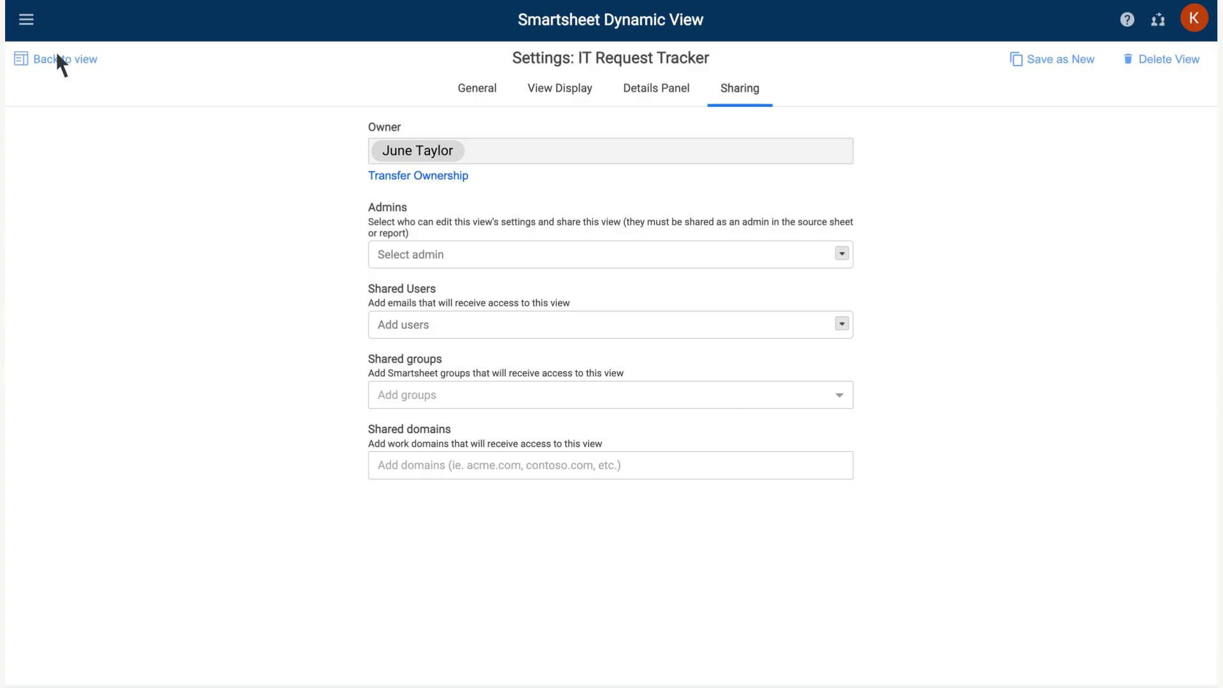
Step: Return from the Sharing settings to the Request Tracker view
click(67, 59)
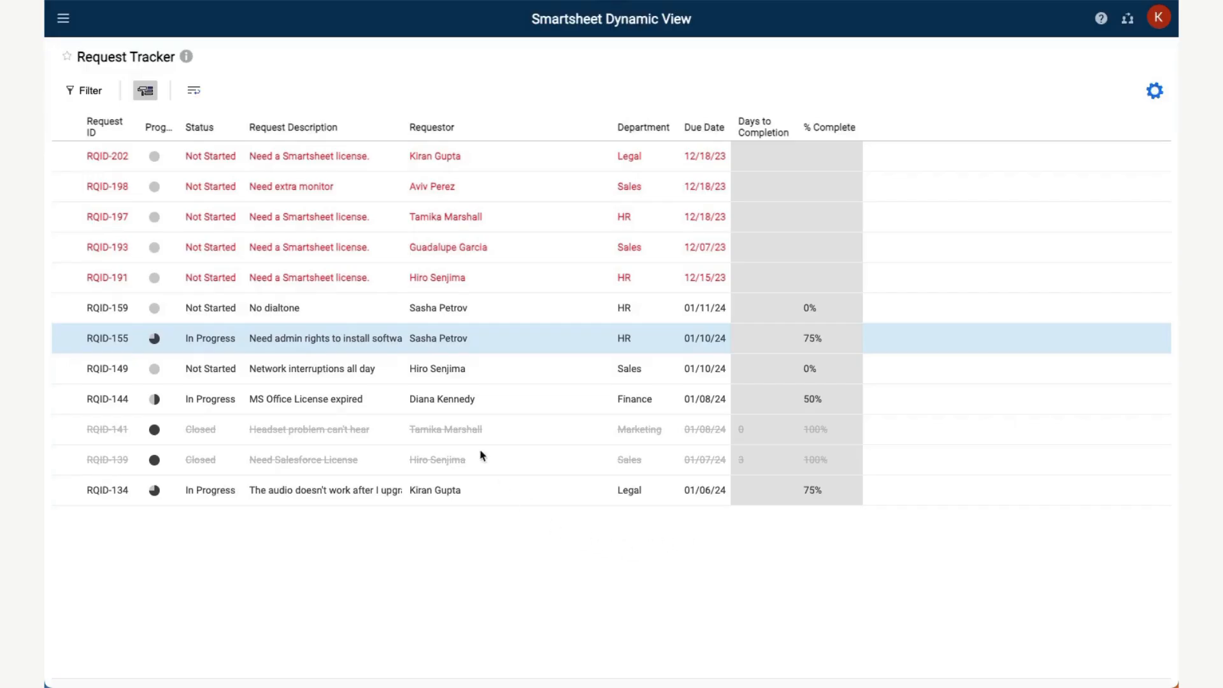
Step: Open RQID-144's details panel and check Request Description is still editable
click(441, 399)
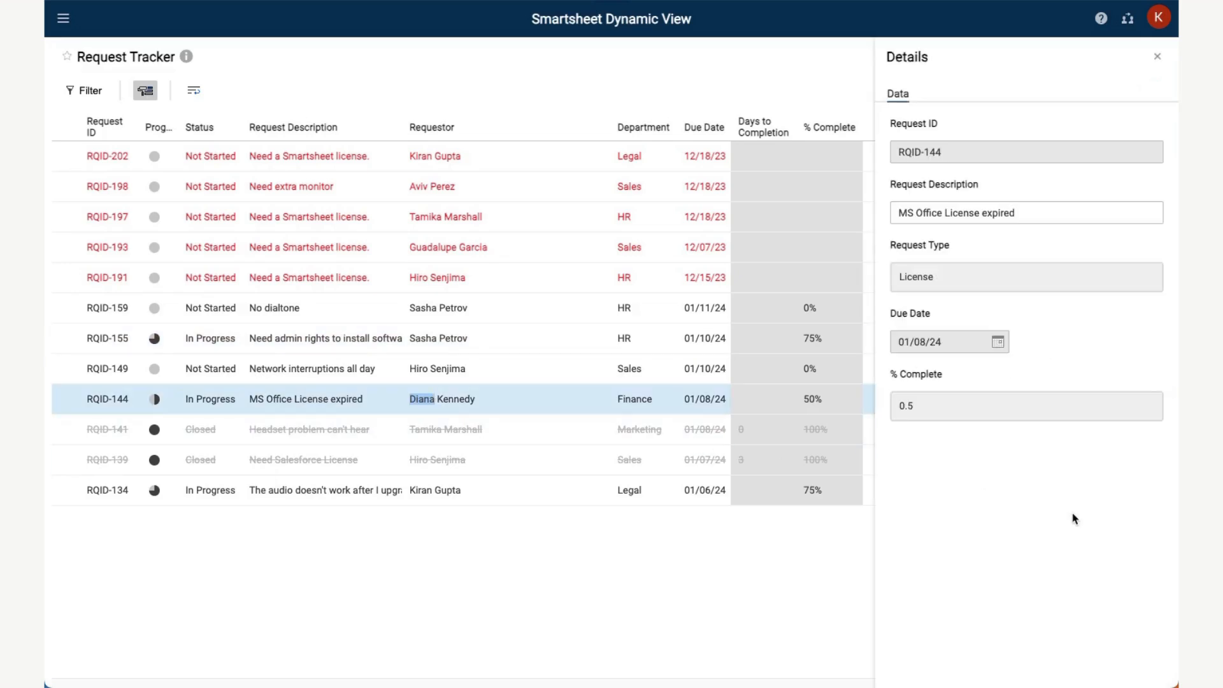
click(1024, 212)
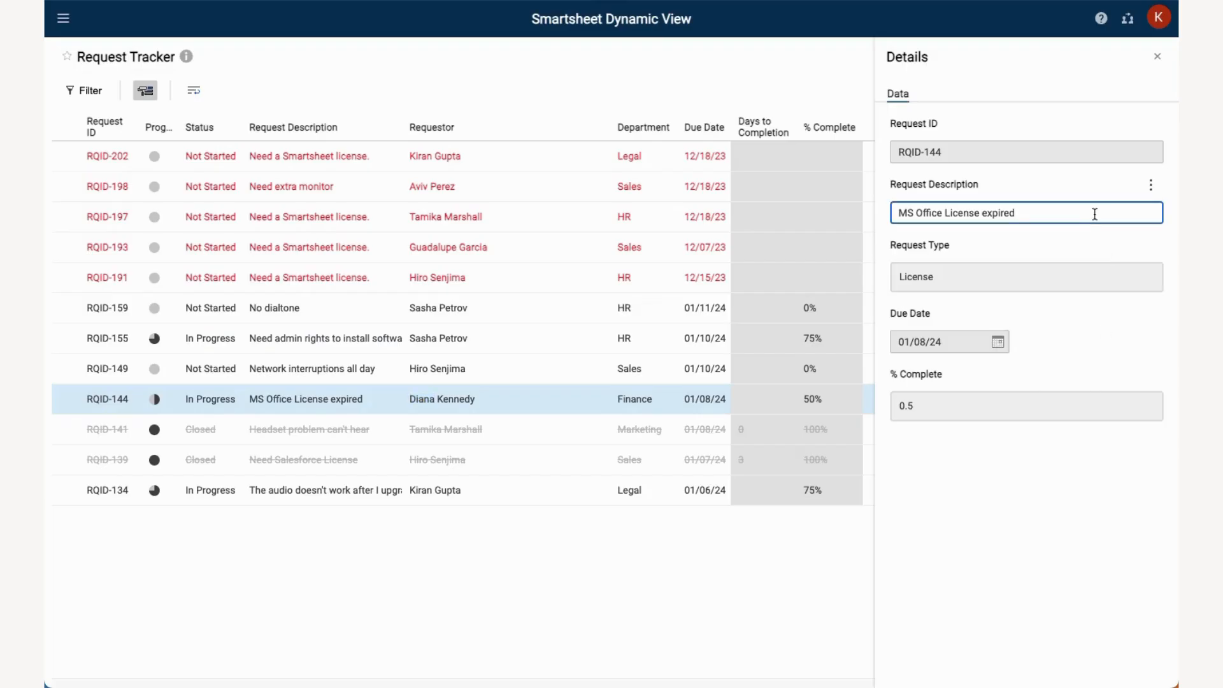
mouse_move(854, 102)
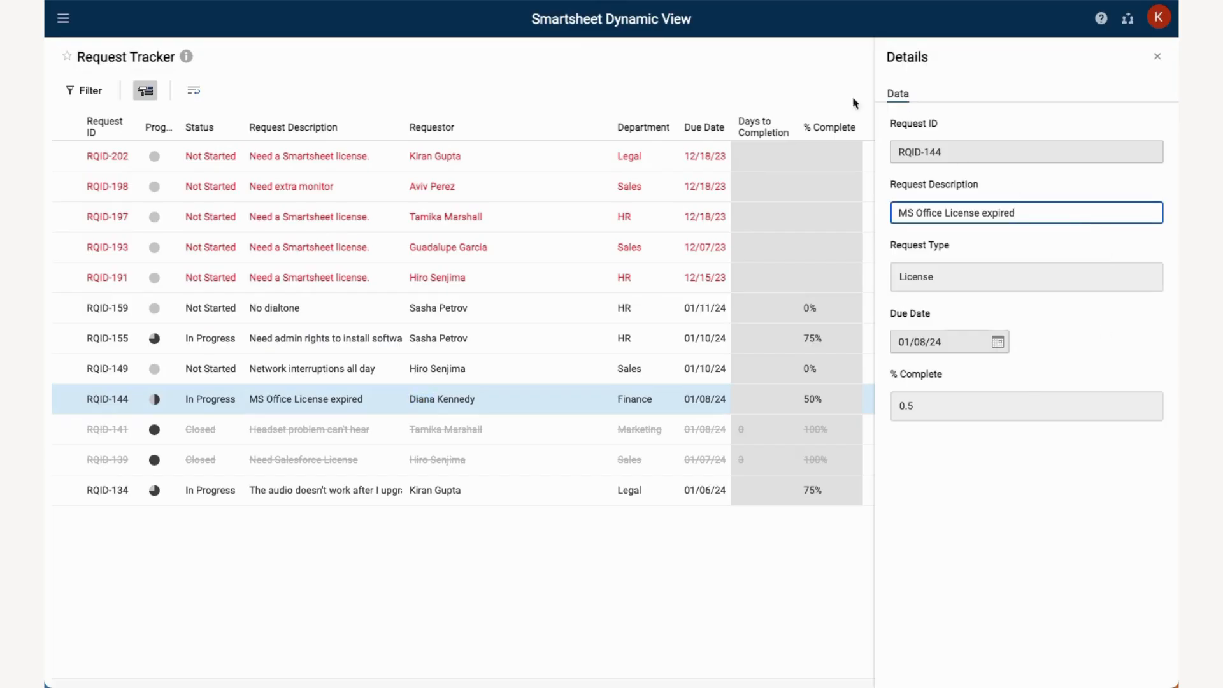